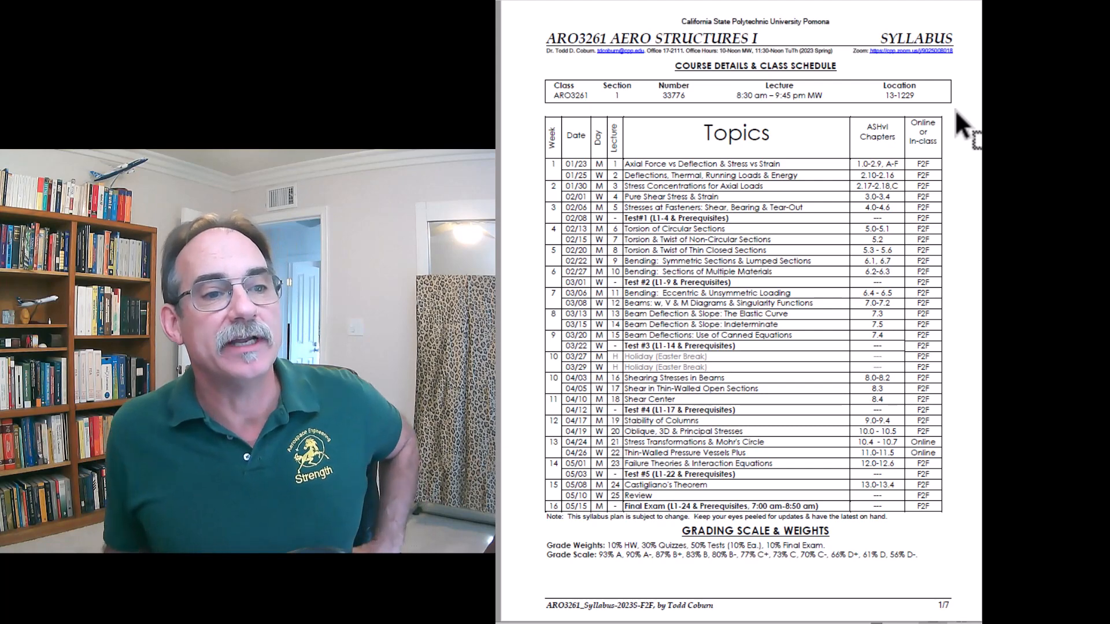
mouse_move(885, 197)
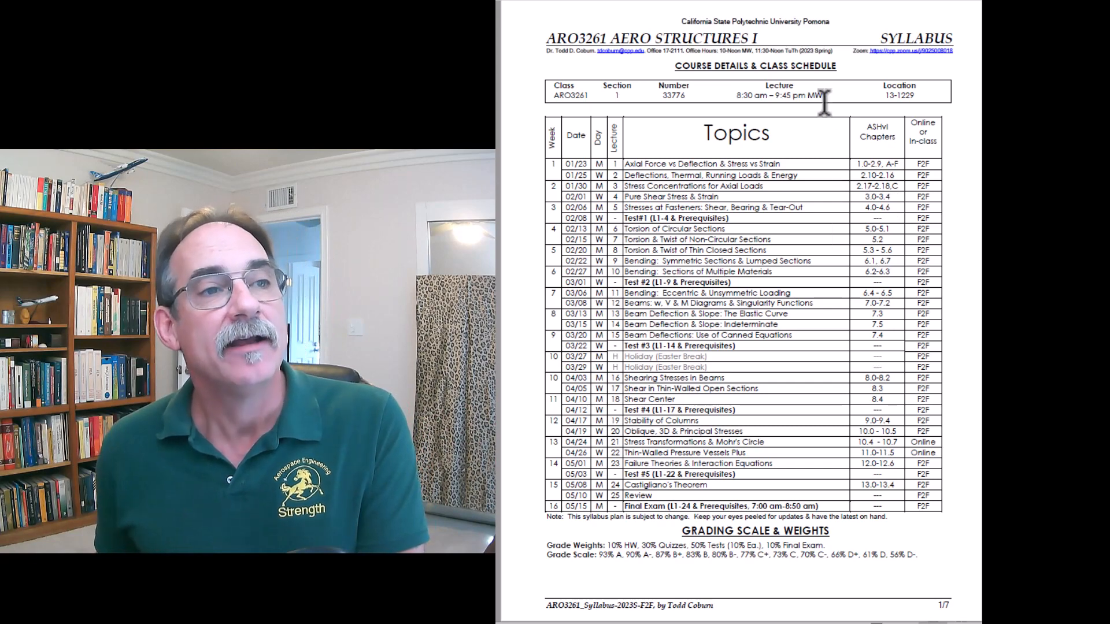
mouse_move(681, 403)
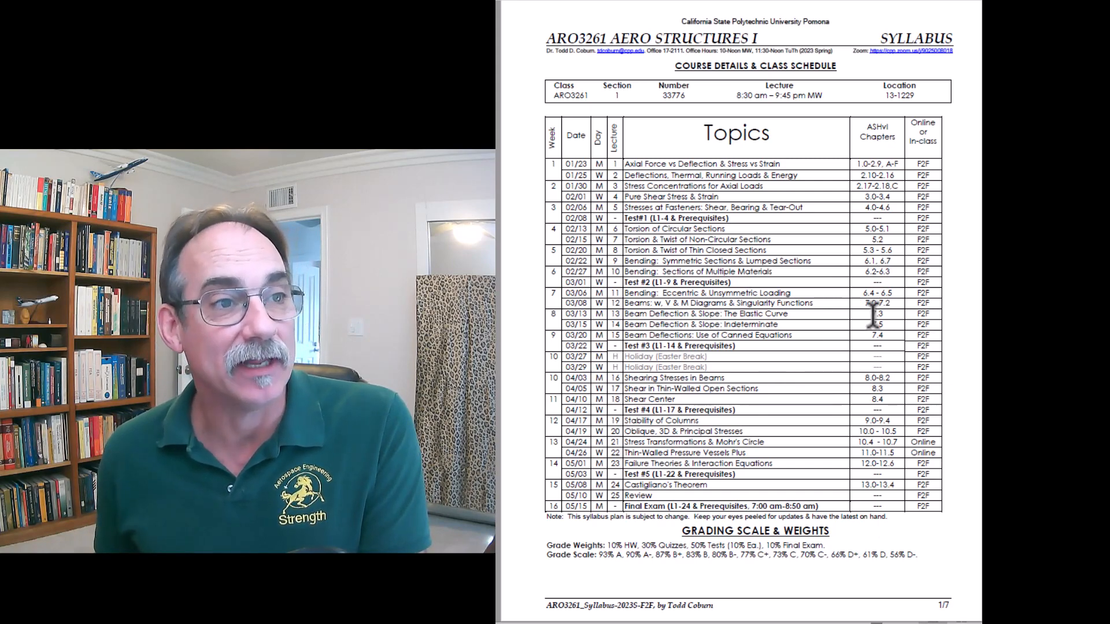
Scroll to syllabus page 2 with the welcome, instructor introduction and course information.
scroll(down, 3)
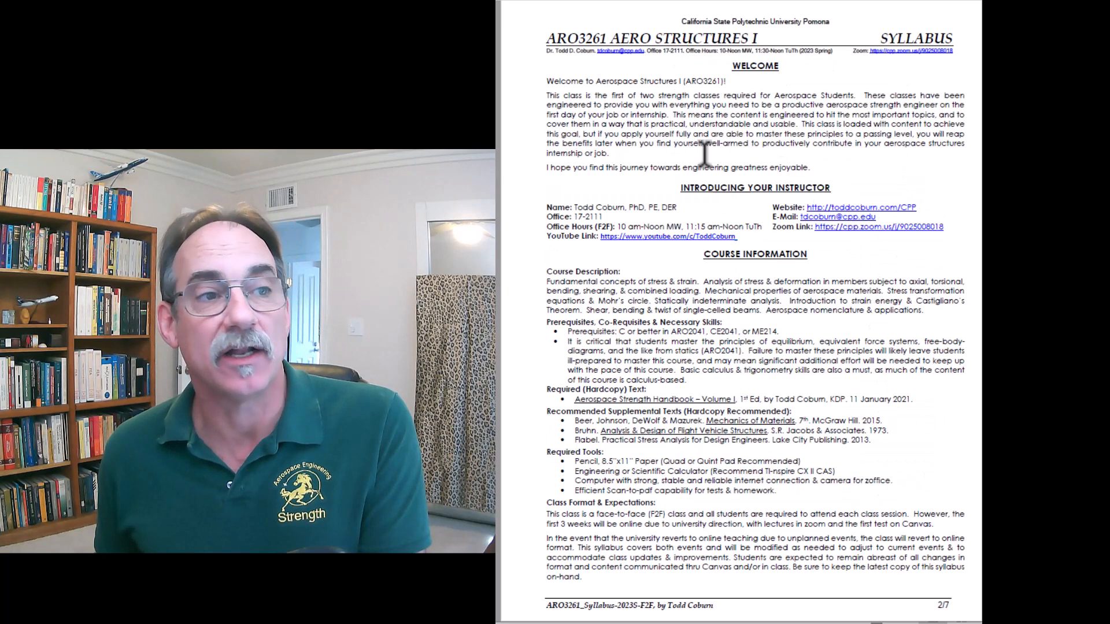
mouse_move(697, 216)
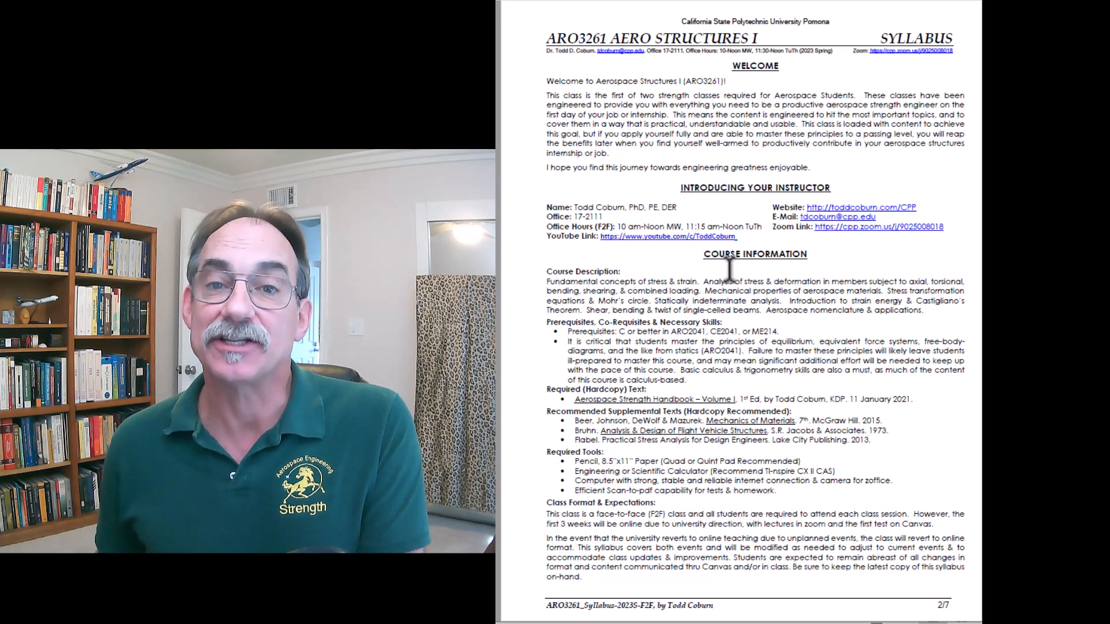
mouse_move(651, 400)
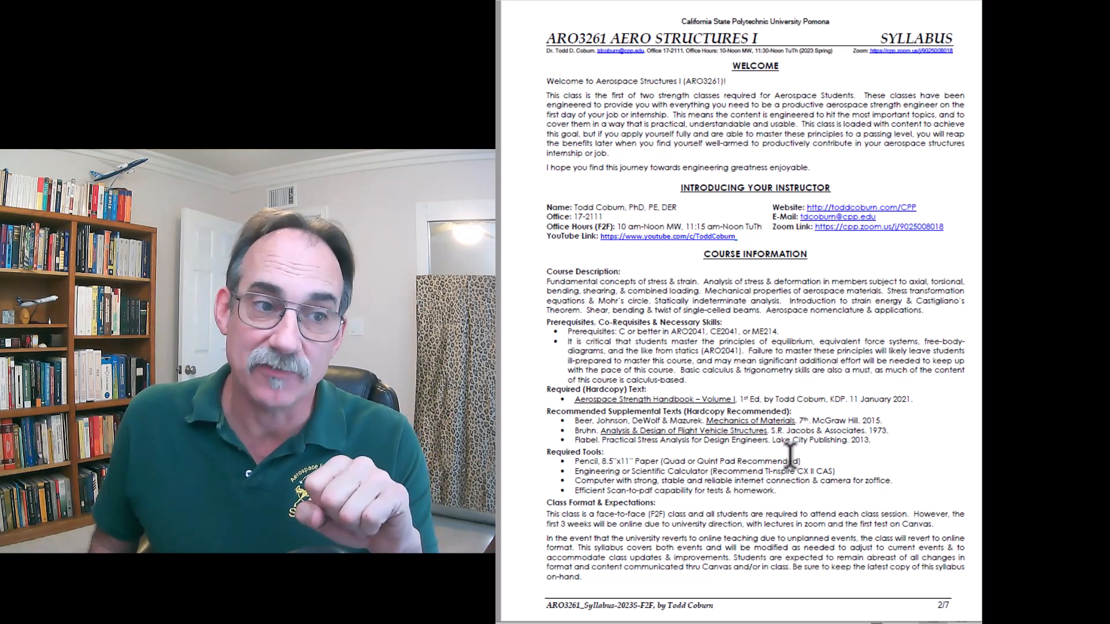
Scroll through page 3 to page 4 on tests, office hours and e-mail communications.
scroll(down, 3)
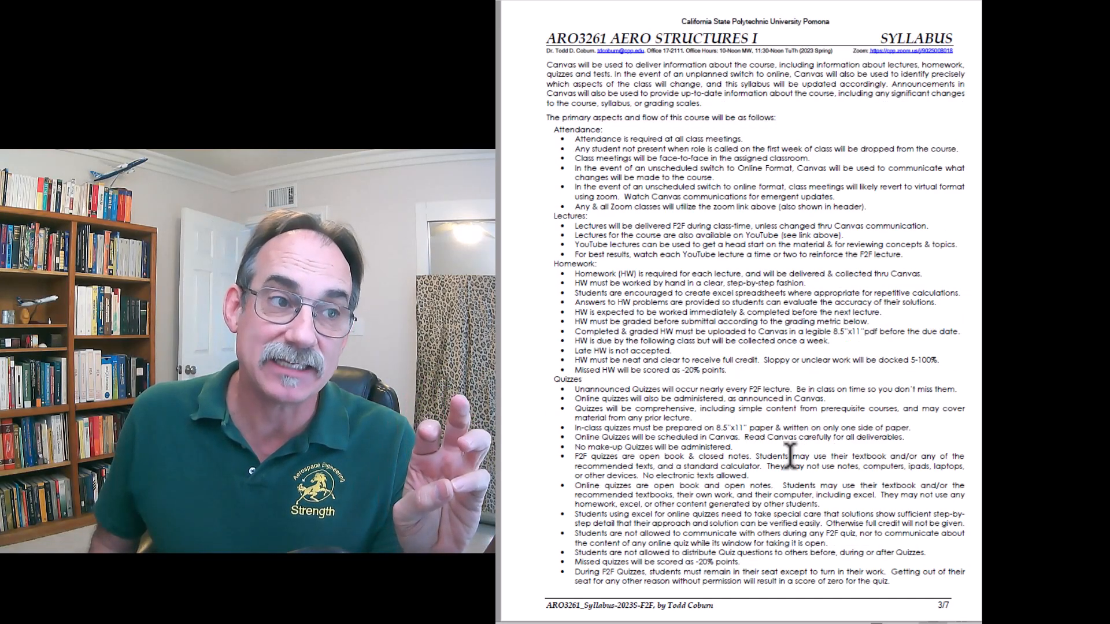
scroll(down, 3)
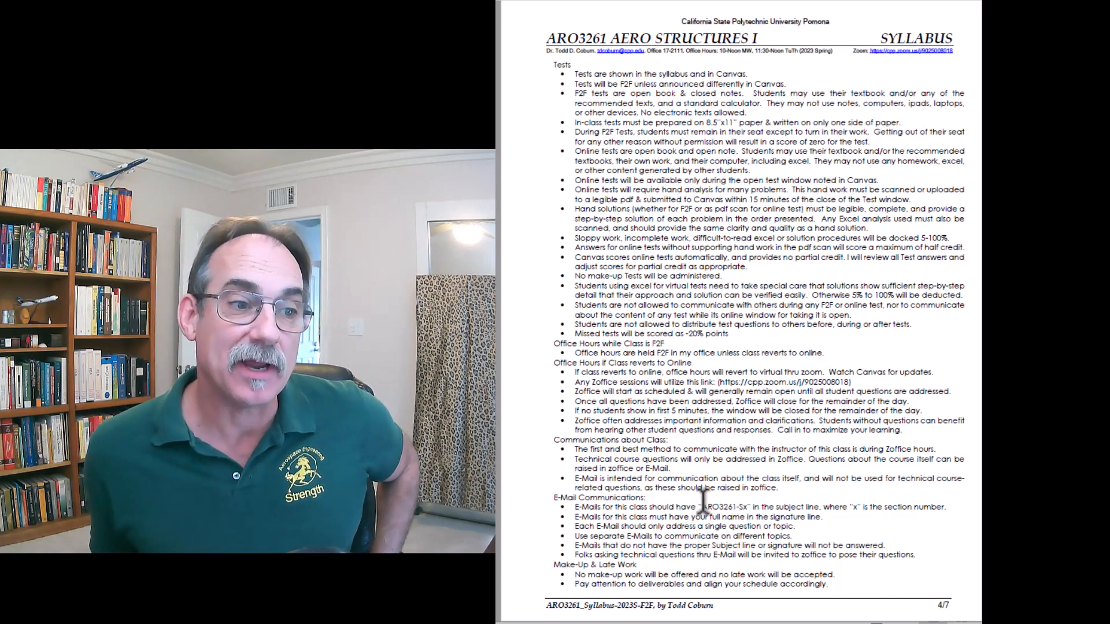
Highlight the subject code ARO3261-Sx, then scroll to the academic integrity page.
double_click(723, 506)
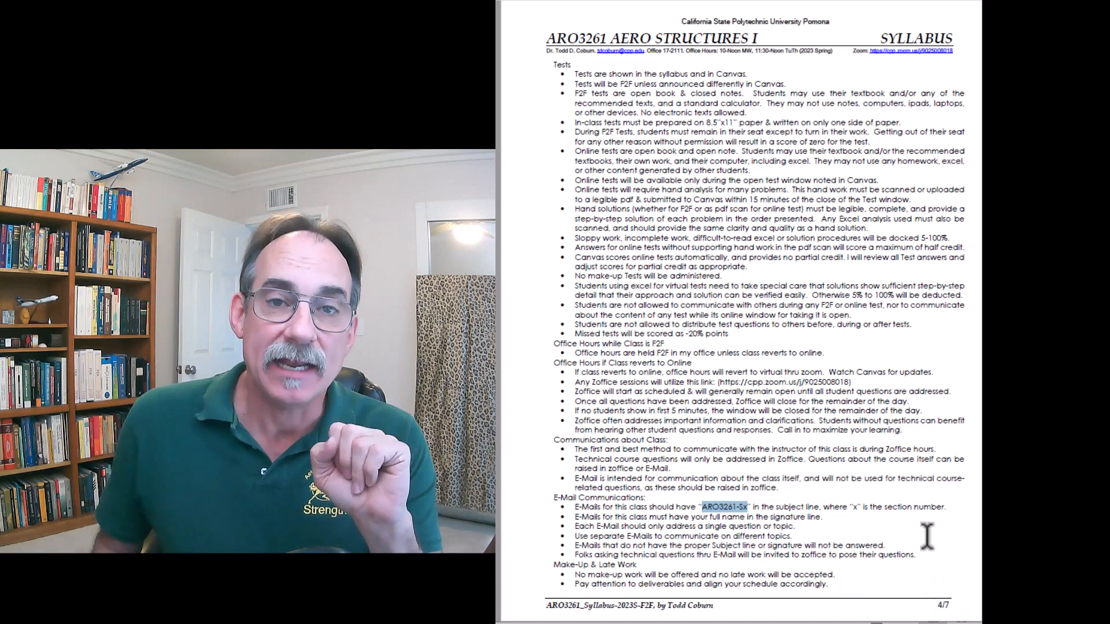
mouse_move(821, 506)
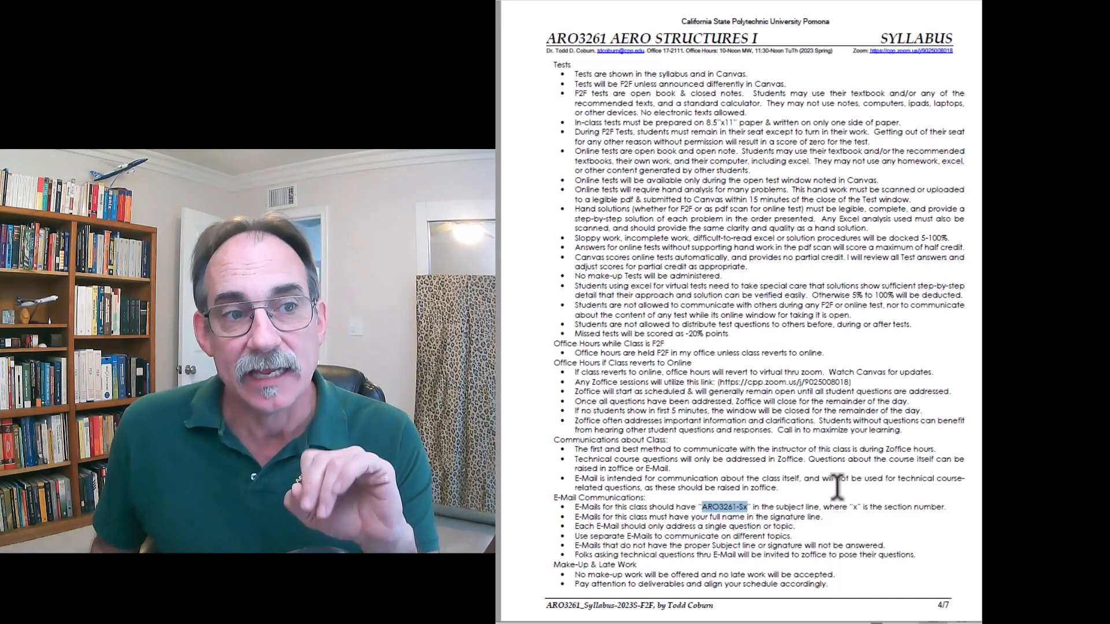
scroll(down, 3)
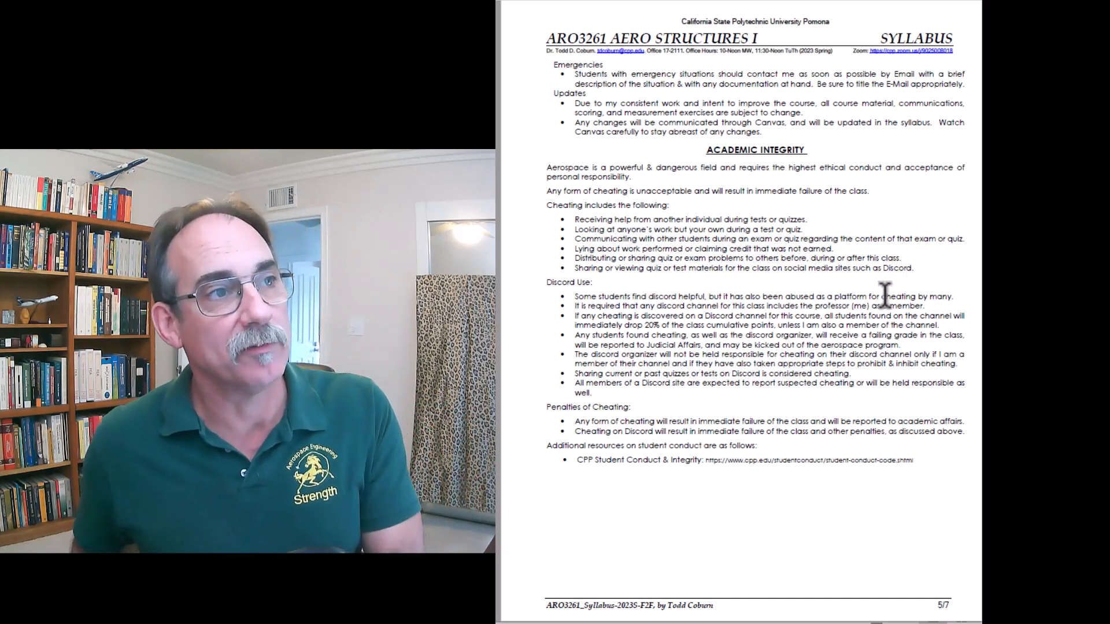
mouse_move(768, 223)
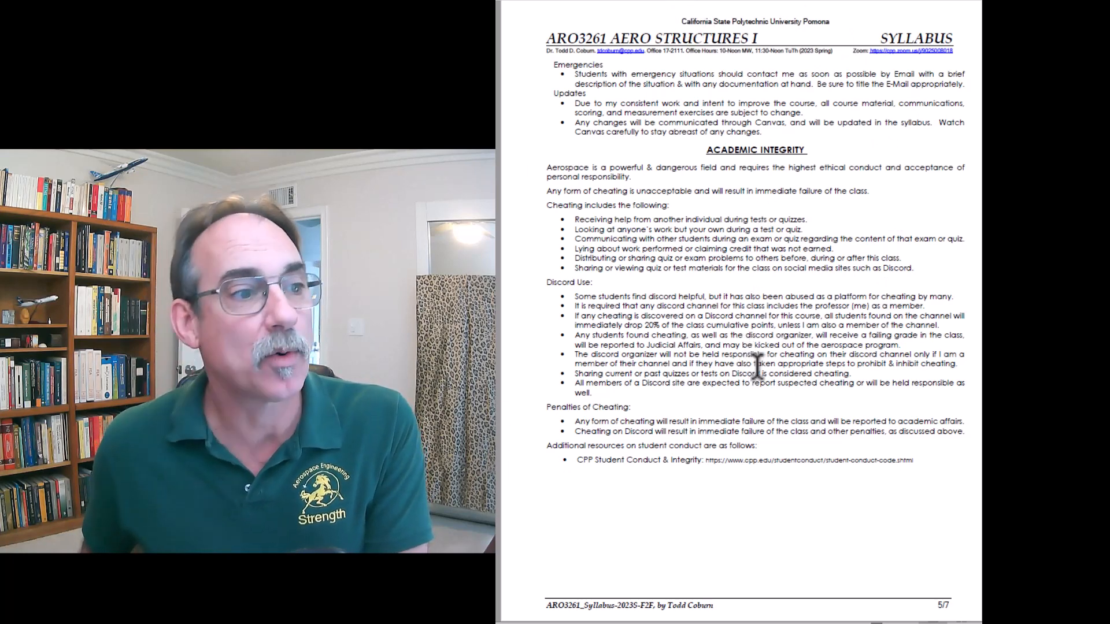
Scroll past the homework preparation and grading page to the extra credit page.
scroll(down, 3)
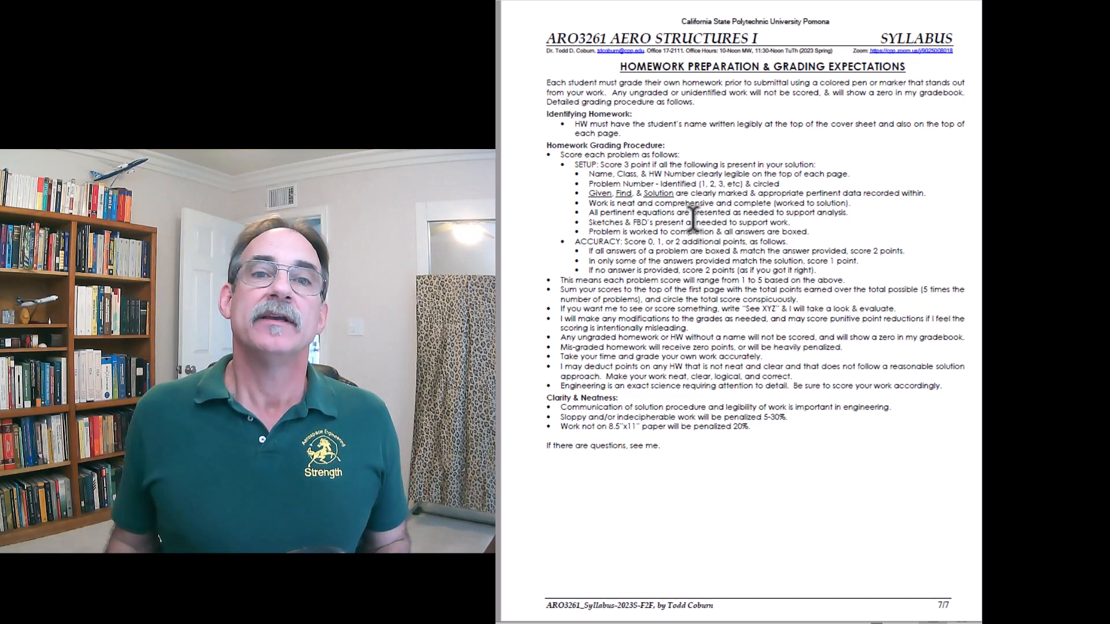
mouse_move(959, 243)
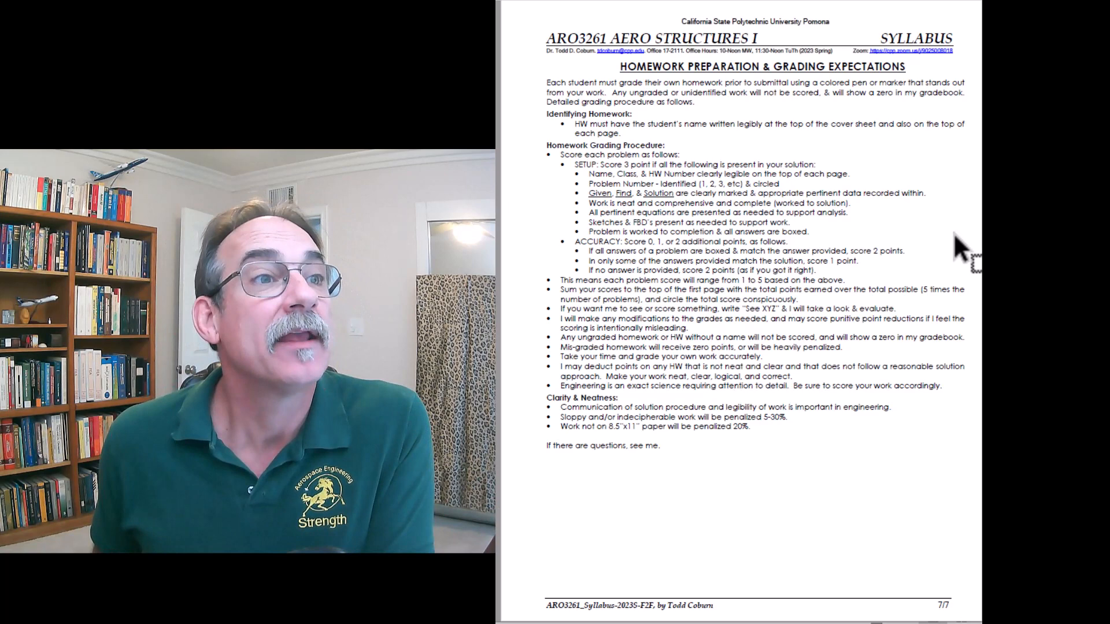
scroll(down, 3)
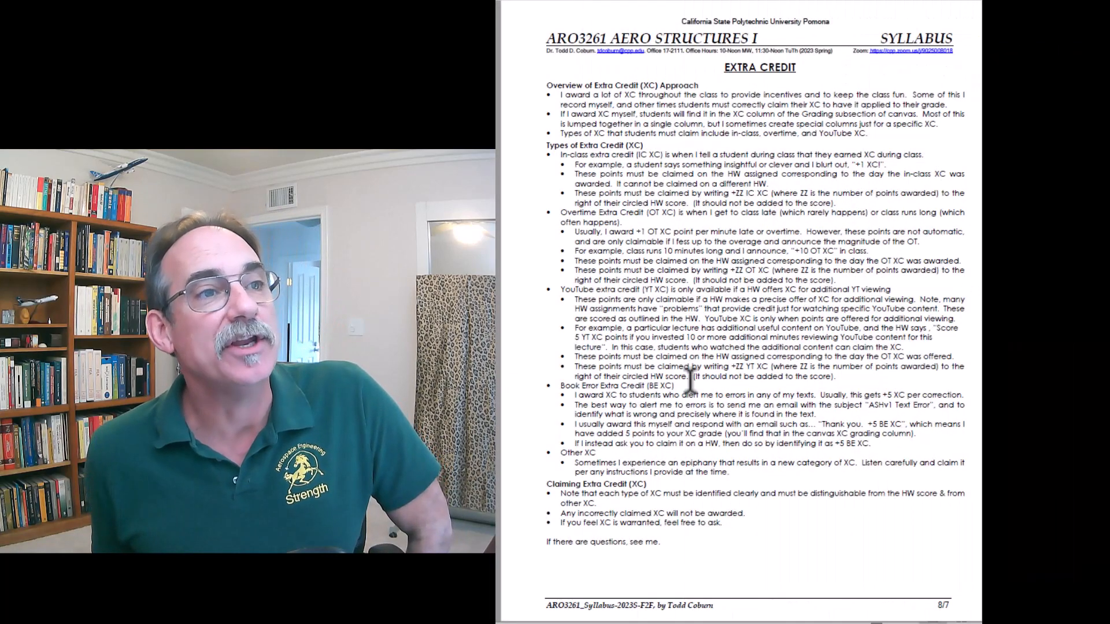
mouse_move(792, 337)
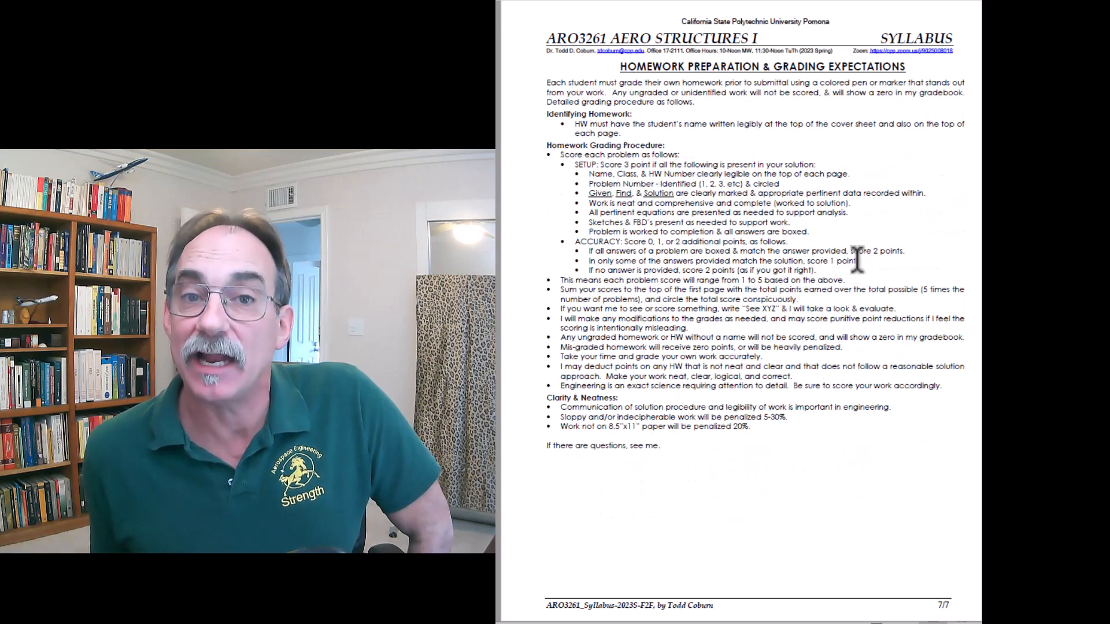
Scroll to the student support, DRC students and concluding remarks page.
scroll(down, 3)
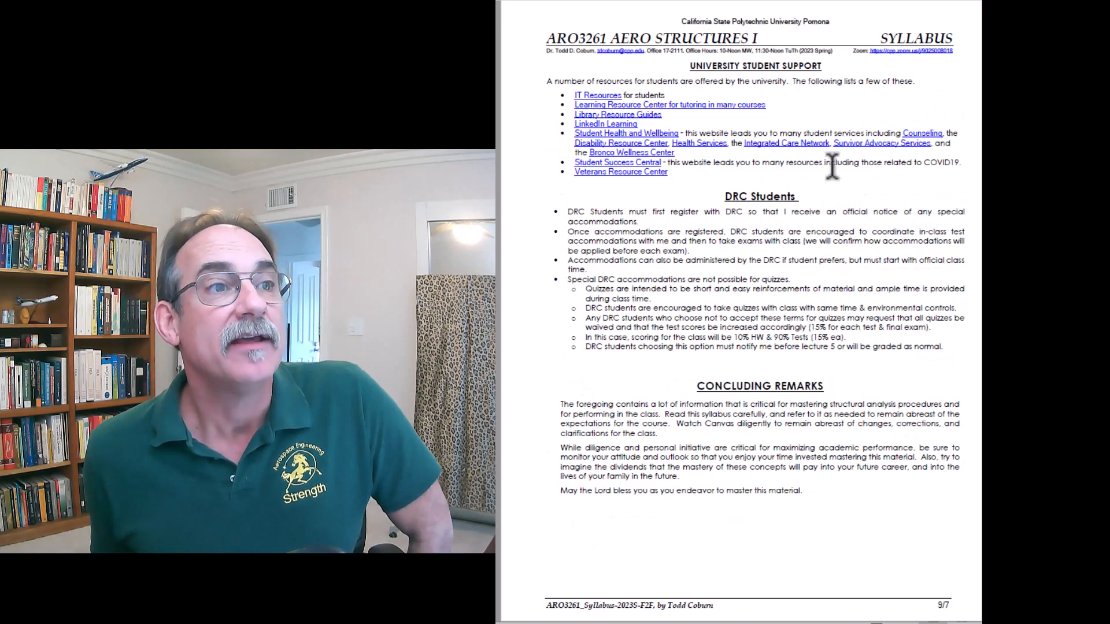
mouse_move(746, 79)
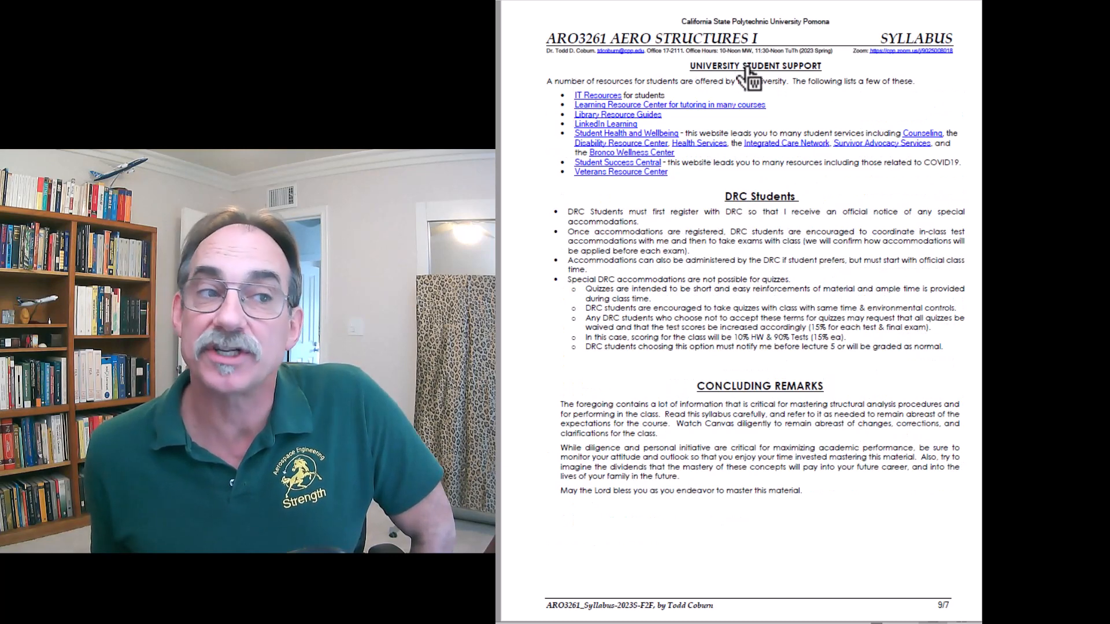
mouse_move(778, 233)
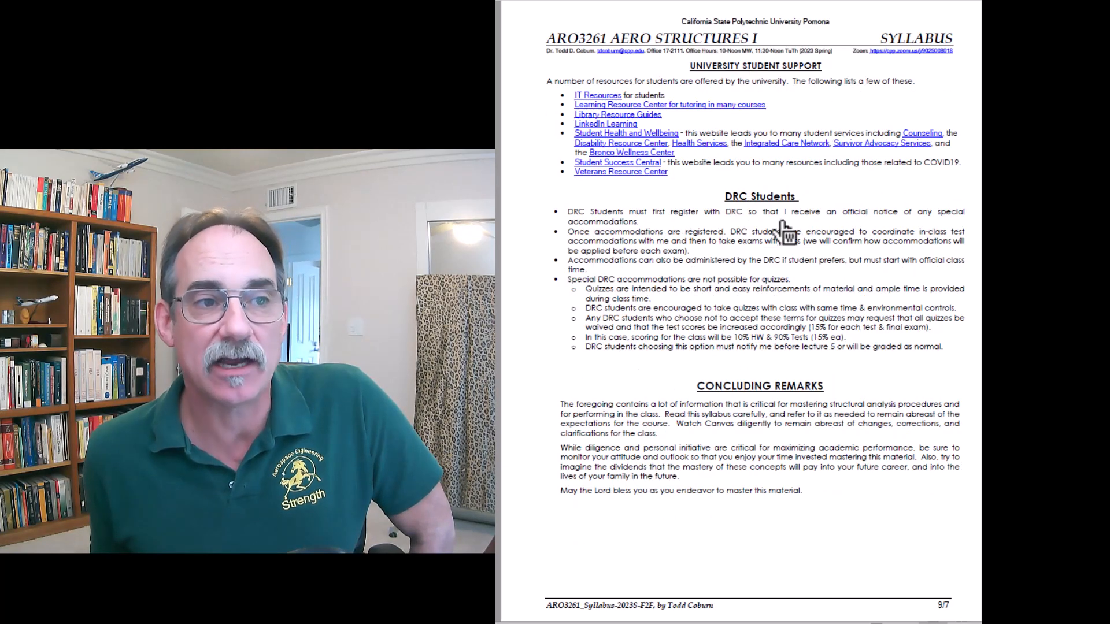
mouse_move(863, 360)
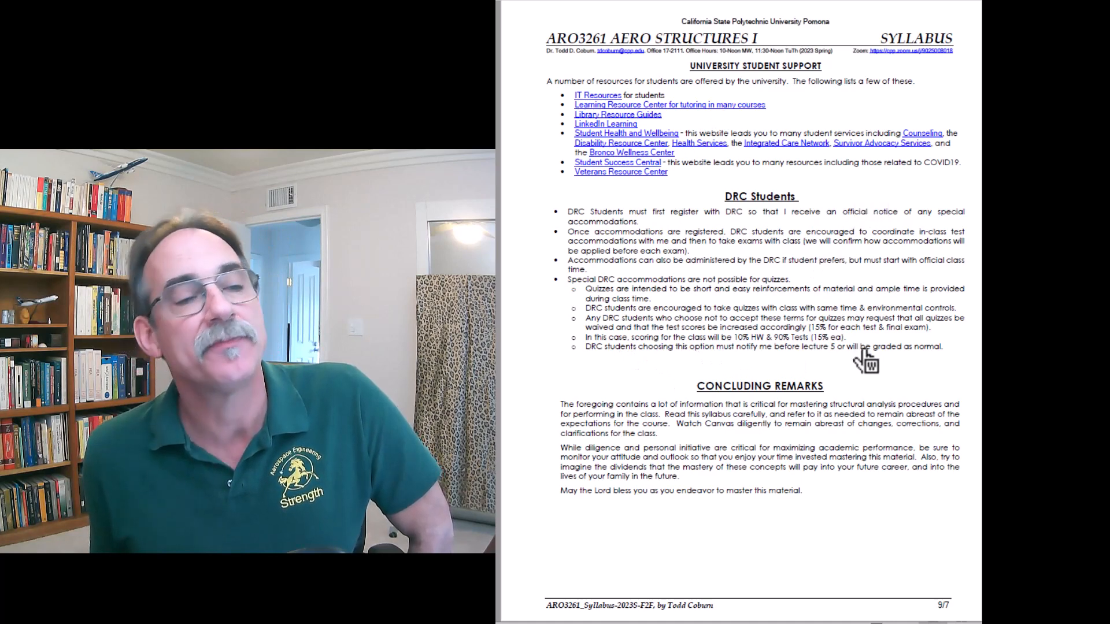